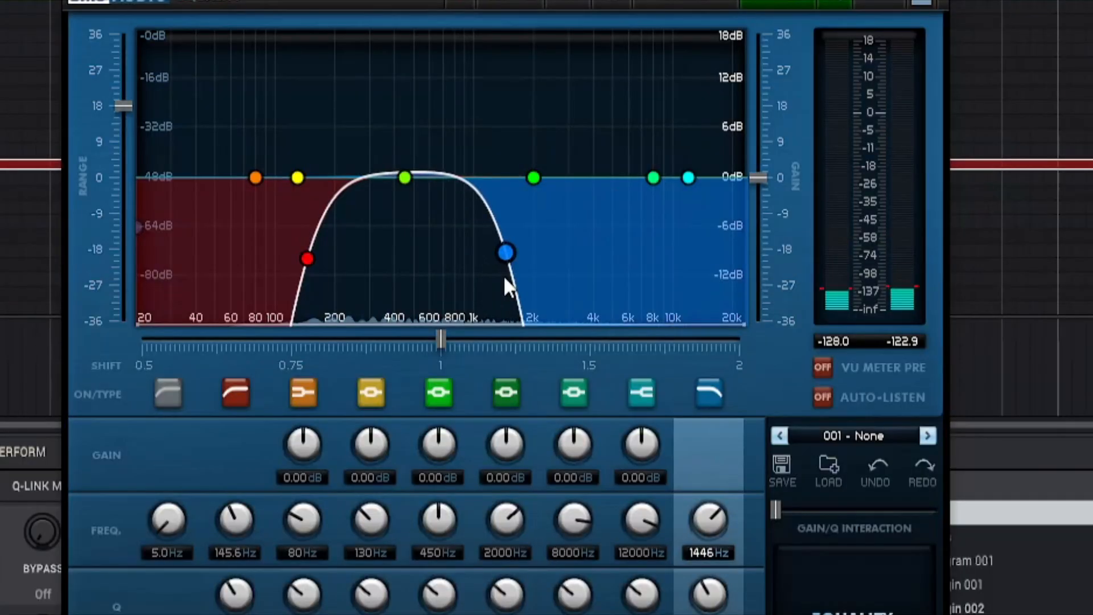
# Step: Sweep the low-pass node from about 1 kHz up to settle near 5.2 kHz
pyautogui.moveTo(506, 251); pyautogui.dragTo(473, 252)
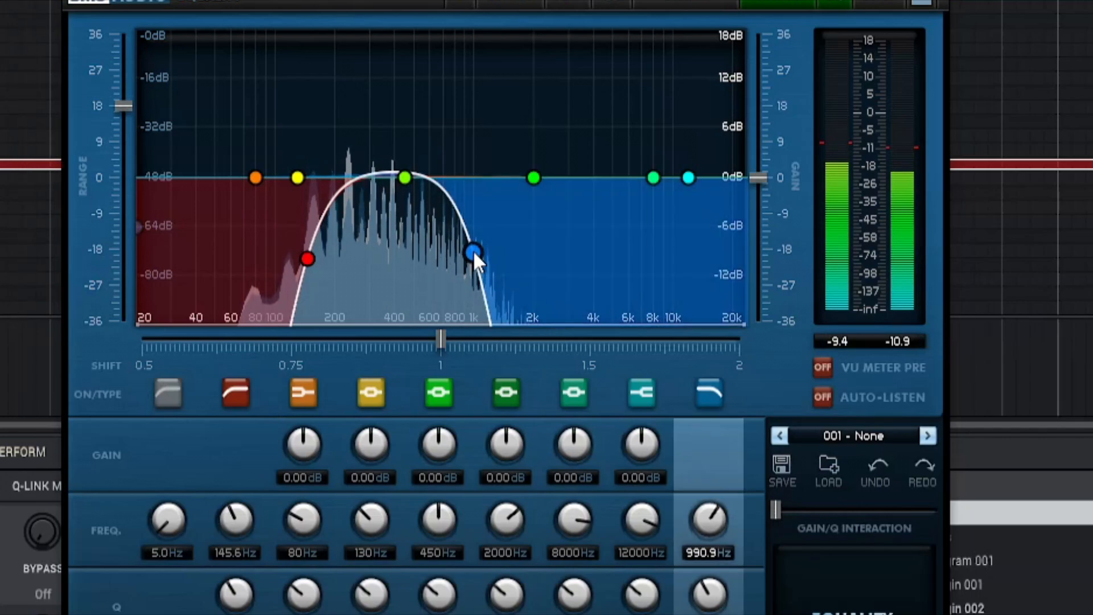
pyautogui.moveTo(473, 251); pyautogui.dragTo(541, 253)
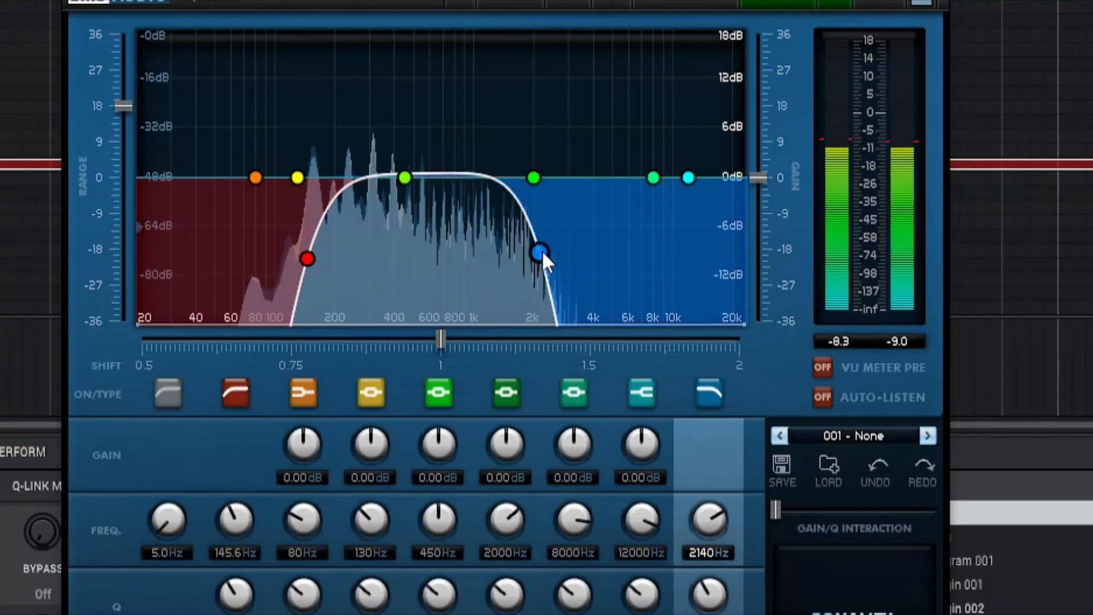
pyautogui.moveTo(541, 252); pyautogui.dragTo(578, 271)
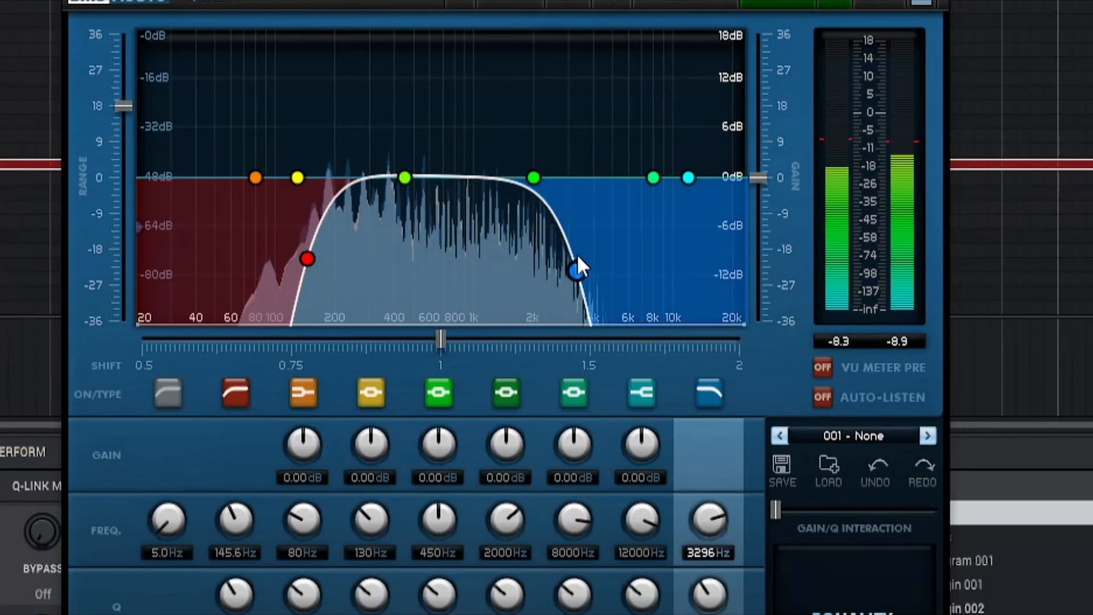
pyautogui.moveTo(578, 272); pyautogui.dragTo(594, 277)
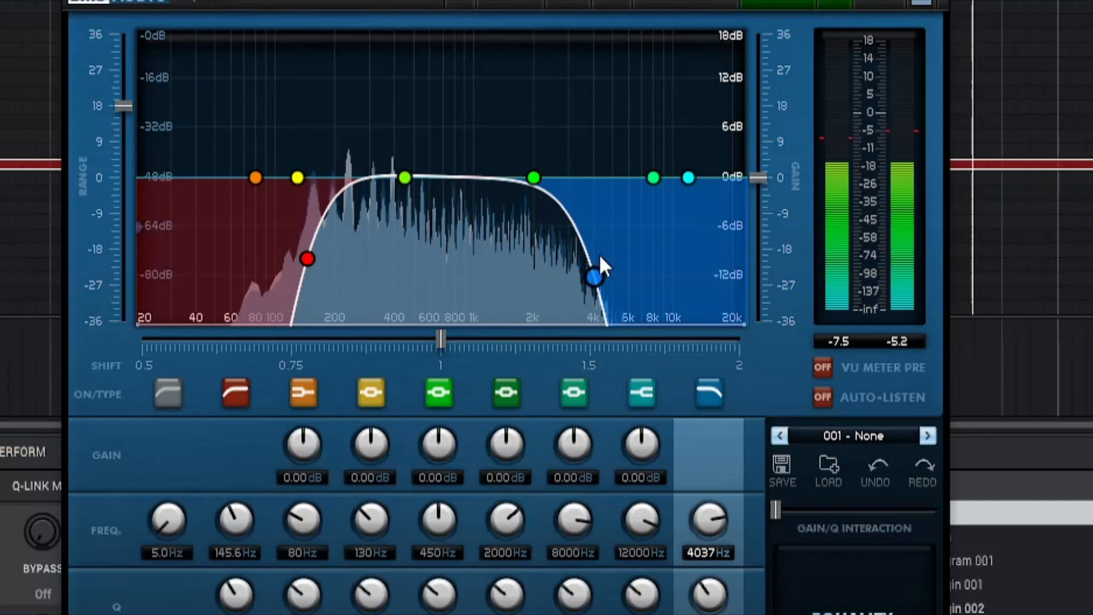
pyautogui.moveTo(593, 278); pyautogui.dragTo(612, 257)
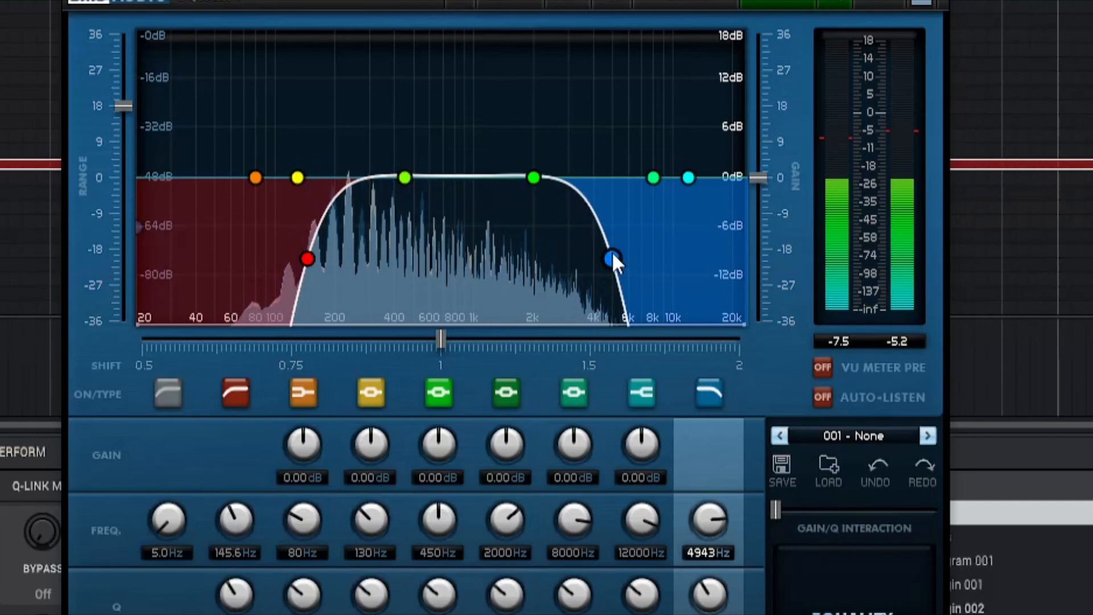
pyautogui.moveTo(612, 257); pyautogui.dragTo(619, 265)
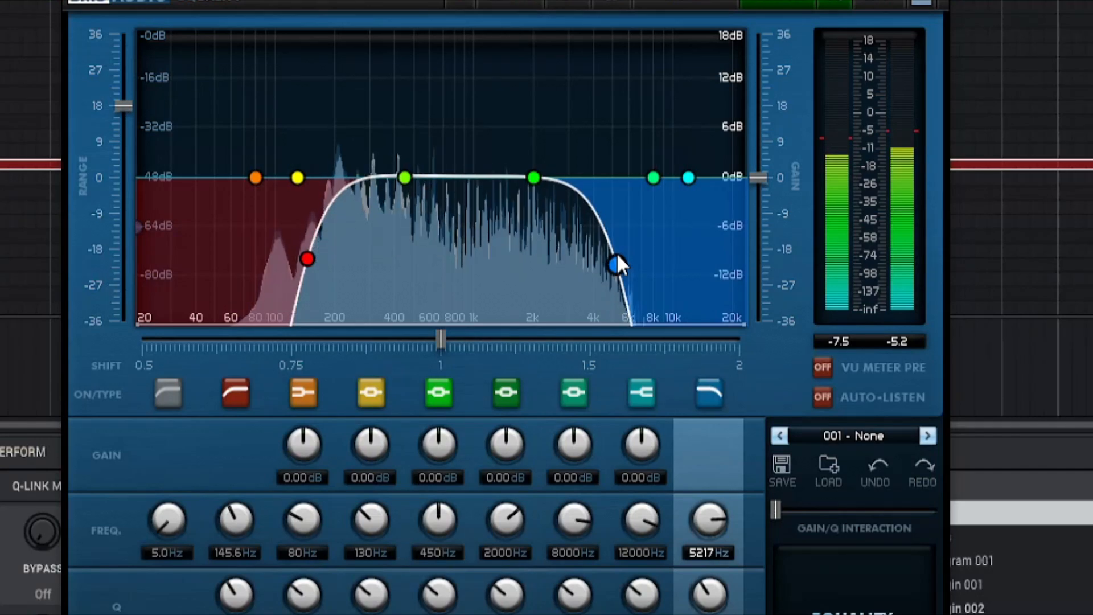